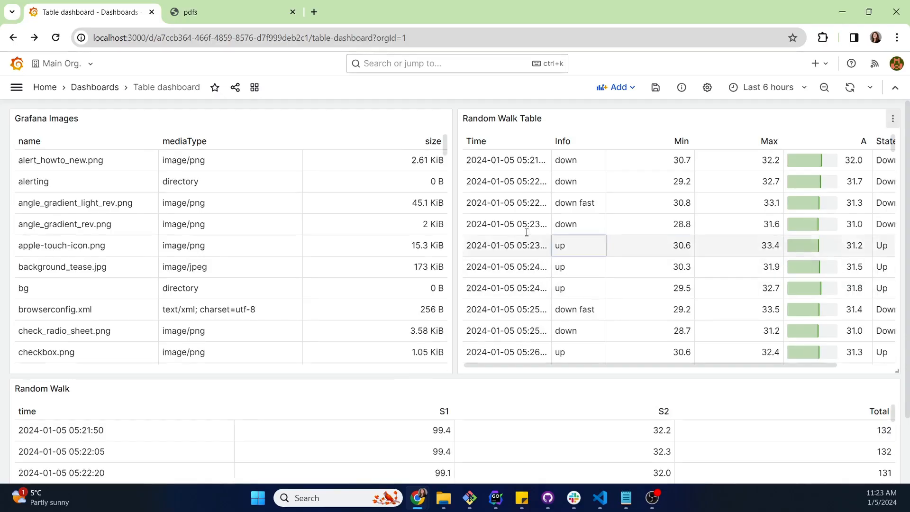
View the rendered one-page PDF with the Table dashboard's three table panels.
scroll("down", 3)
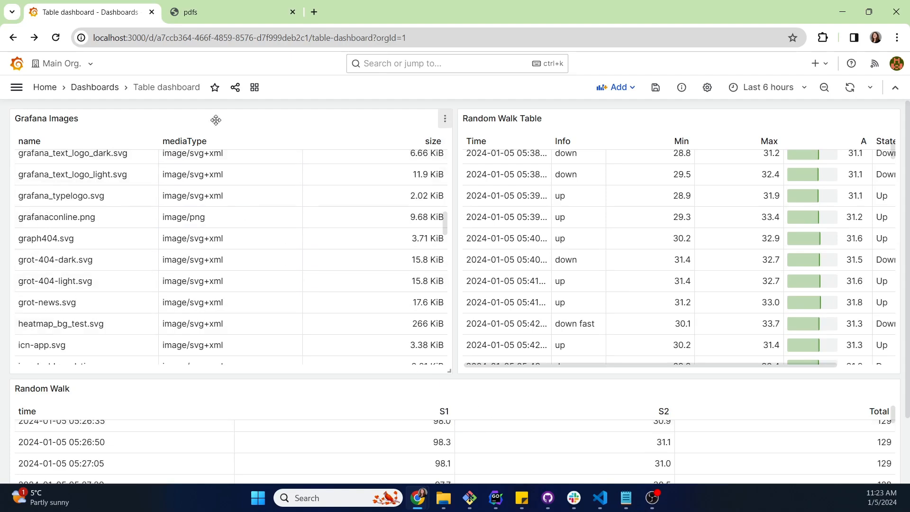
left_click(226, 11)
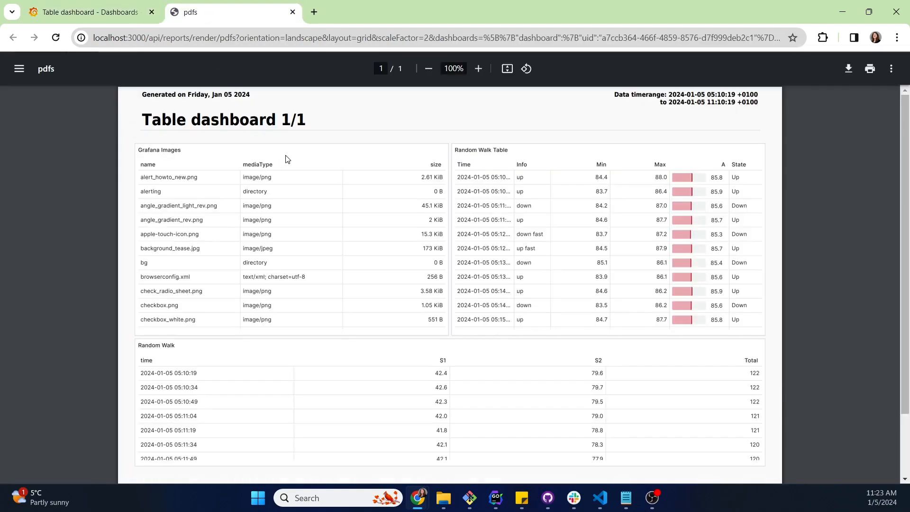
scroll("down", 3)
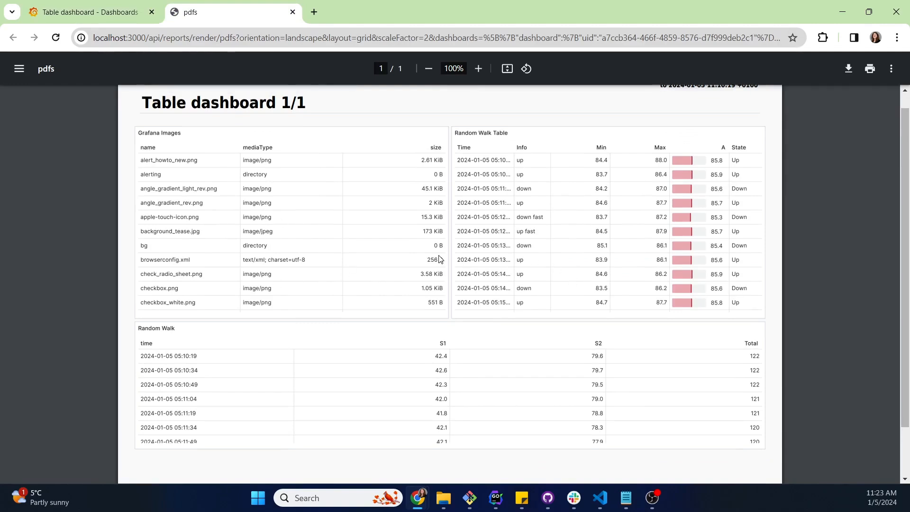
mouse_move(367, 276)
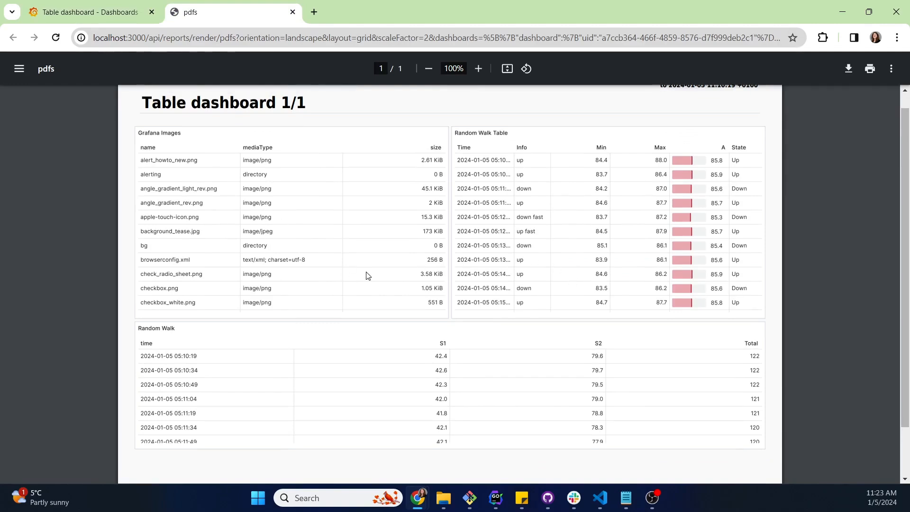
Create a new report from the Table dashboard via its Share options, covering the last 6 hours.
left_click(88, 11)
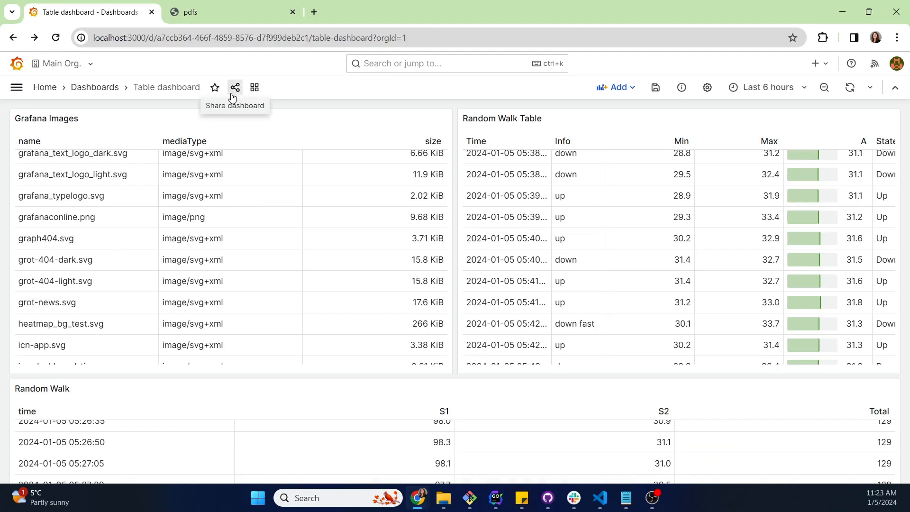
left_click(234, 87)
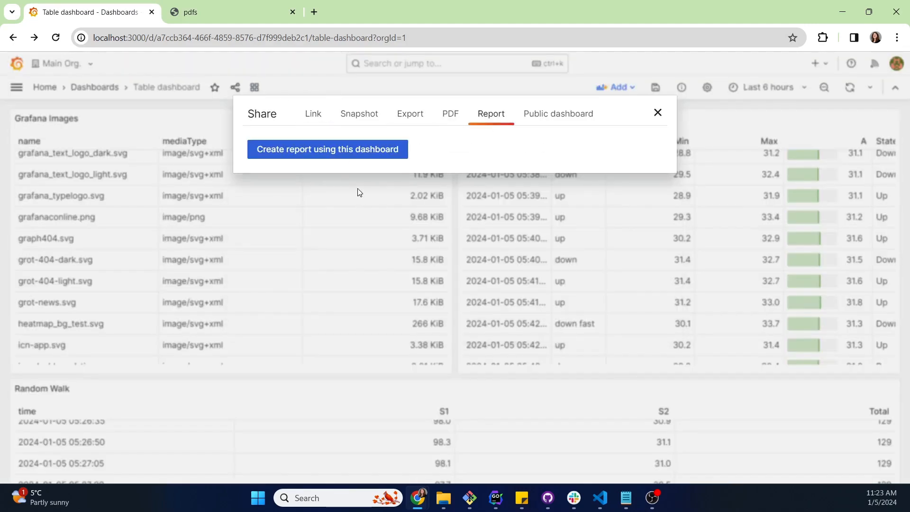
left_click(327, 148)
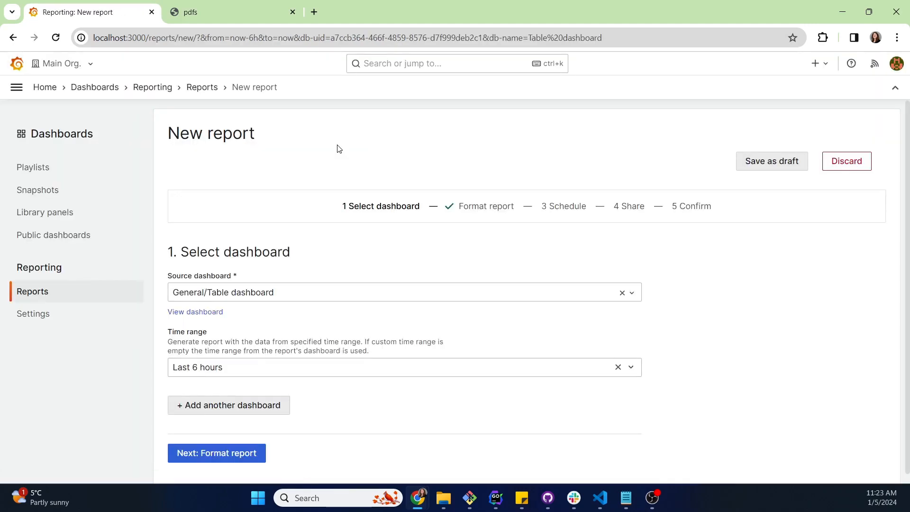
mouse_move(342, 309)
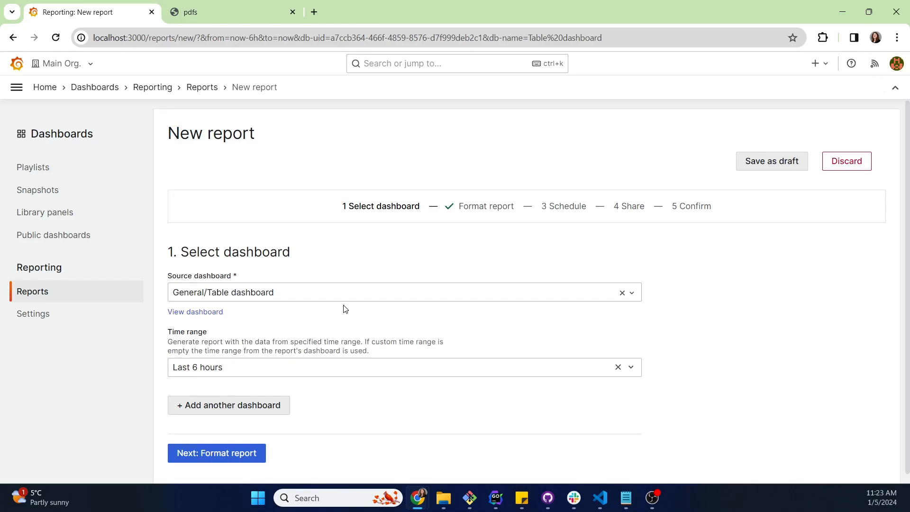
In the Format report step, enable 'Include table data as PDF appendix'.
left_click(216, 453)
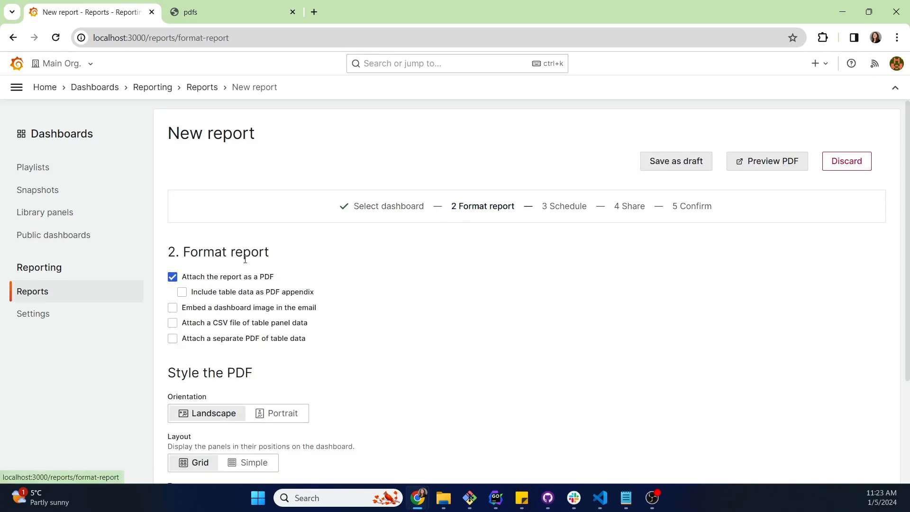
mouse_move(219, 280)
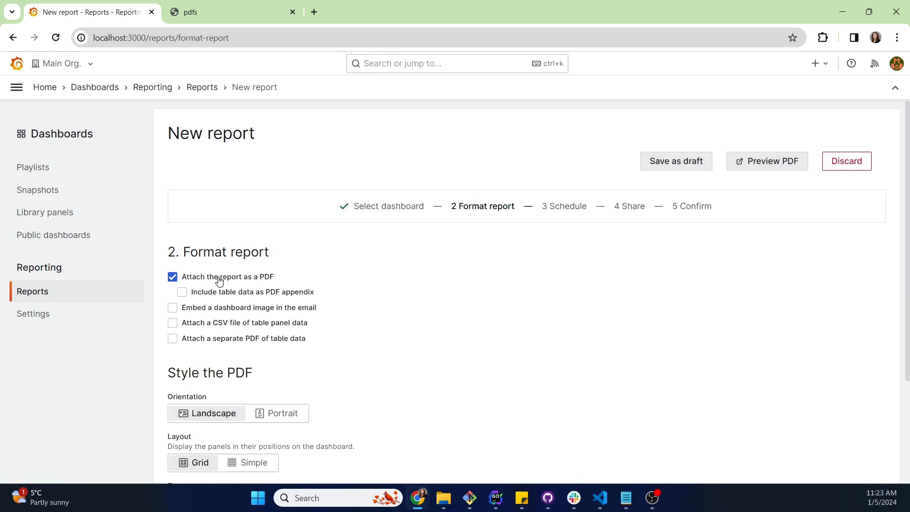
mouse_move(216, 295)
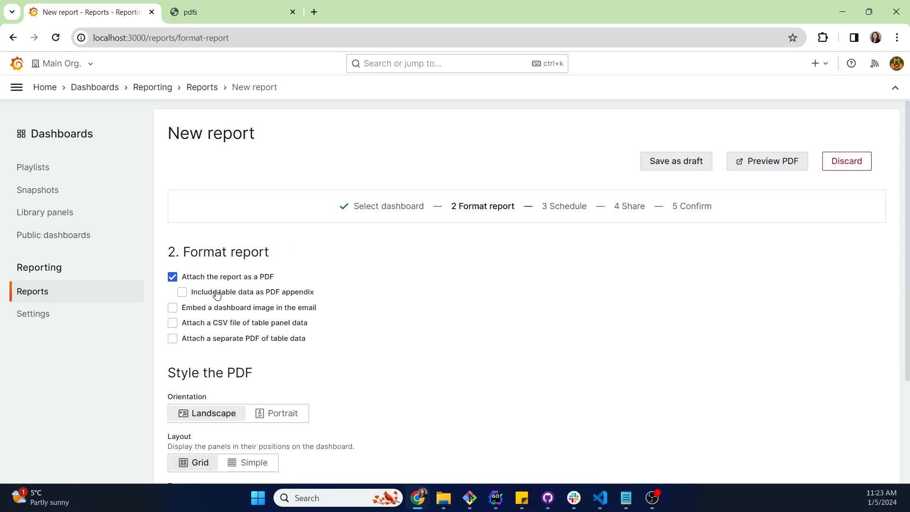
mouse_move(227, 344)
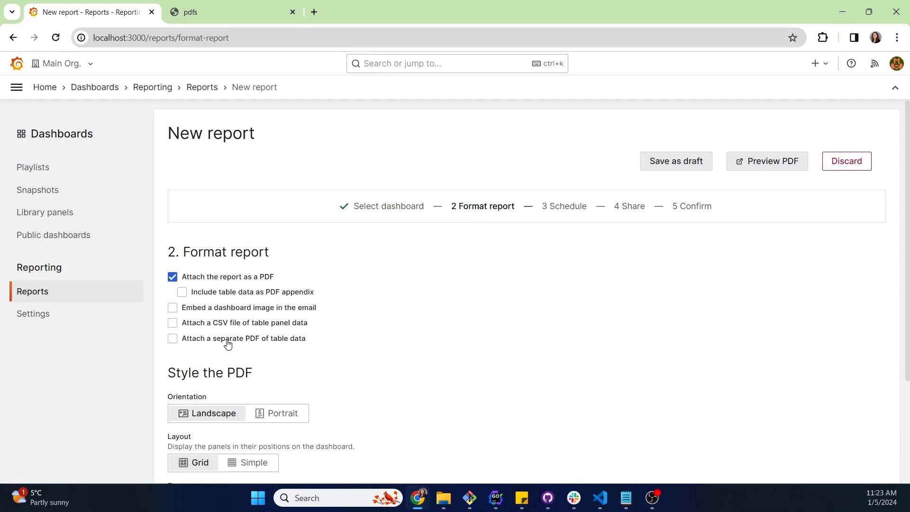
mouse_move(273, 298)
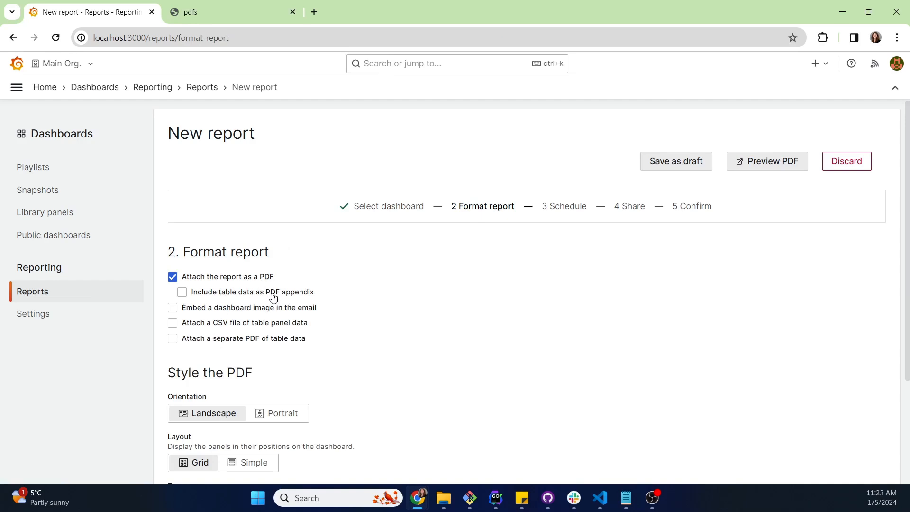
mouse_move(228, 345)
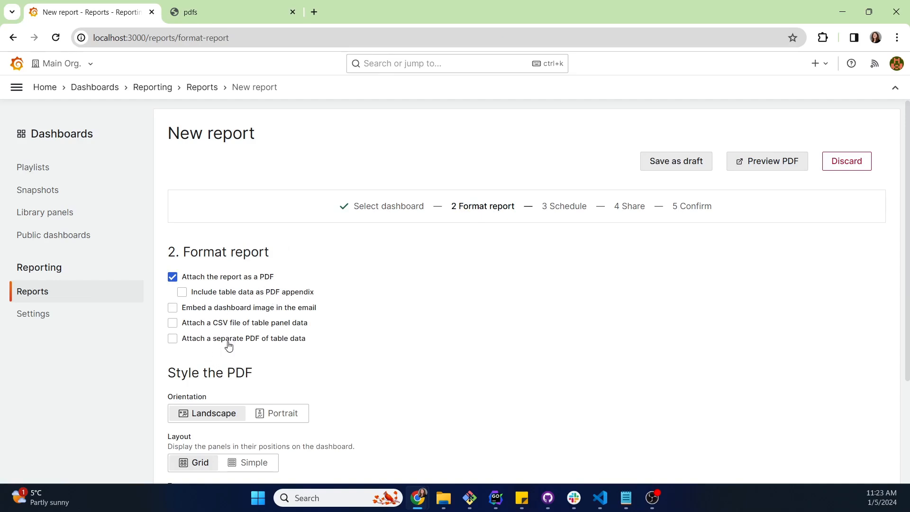
mouse_move(223, 296)
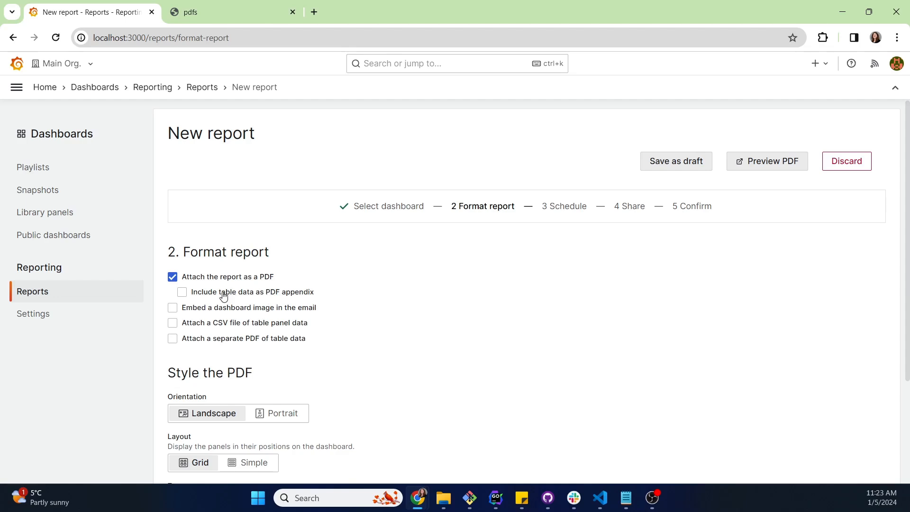
left_click(182, 291)
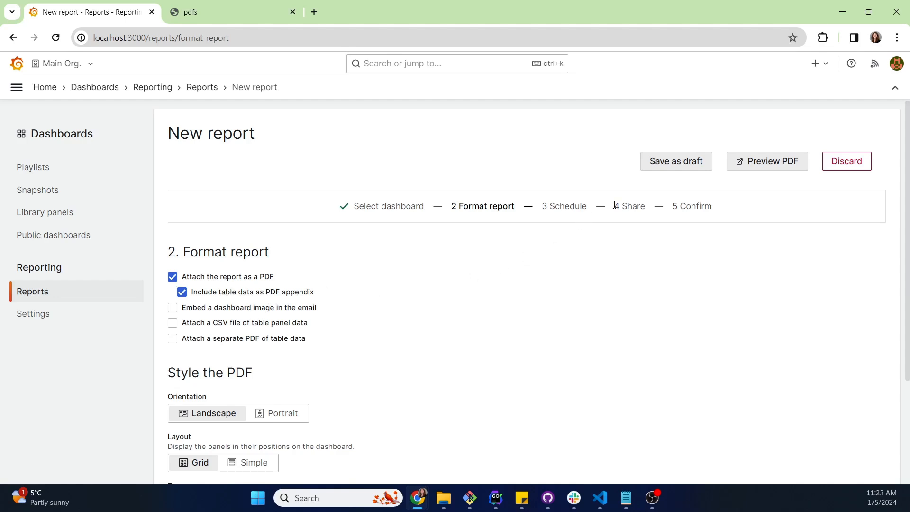
Preview the 56-page report PDF and scroll into the table-data appendix pages.
left_click(766, 161)
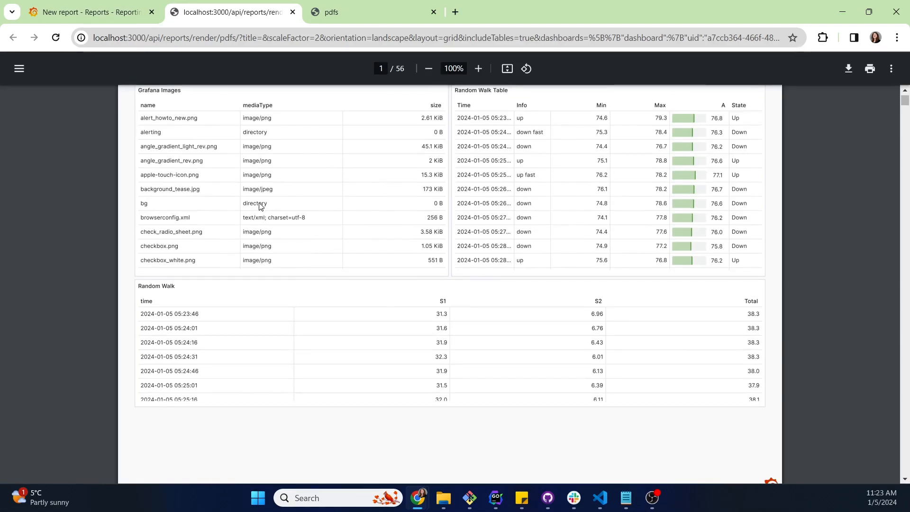
mouse_move(413, 280)
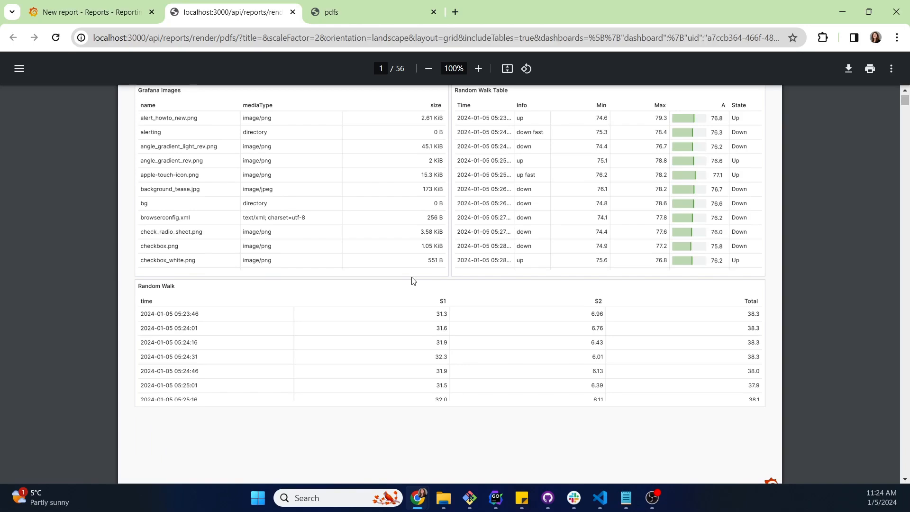
scroll("down", 3)
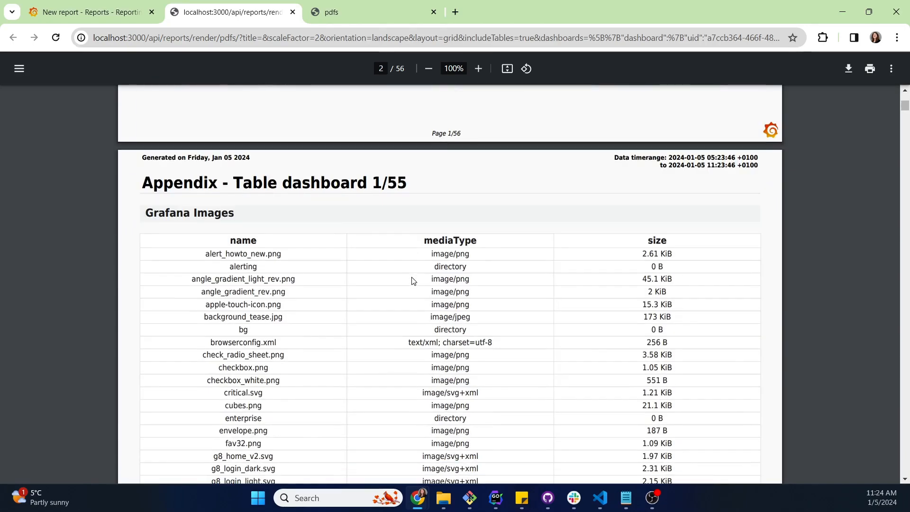
scroll("down", 3)
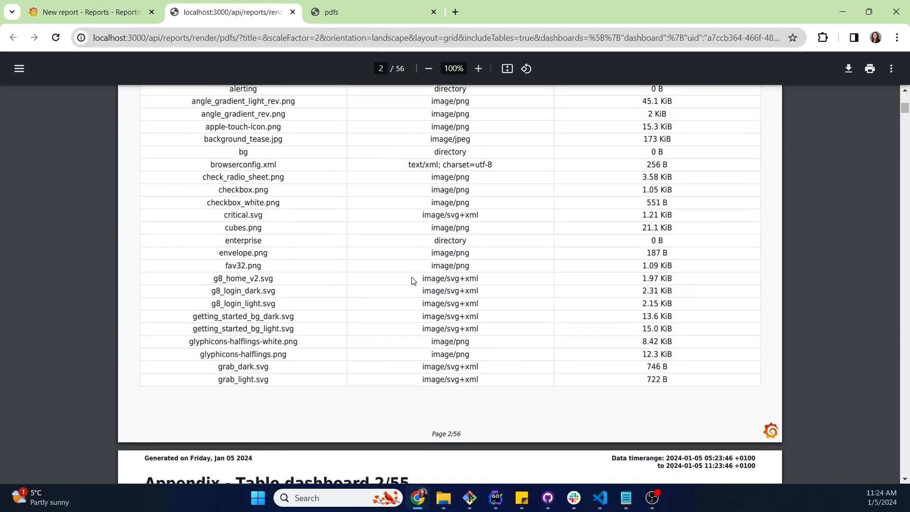
scroll("down", 3)
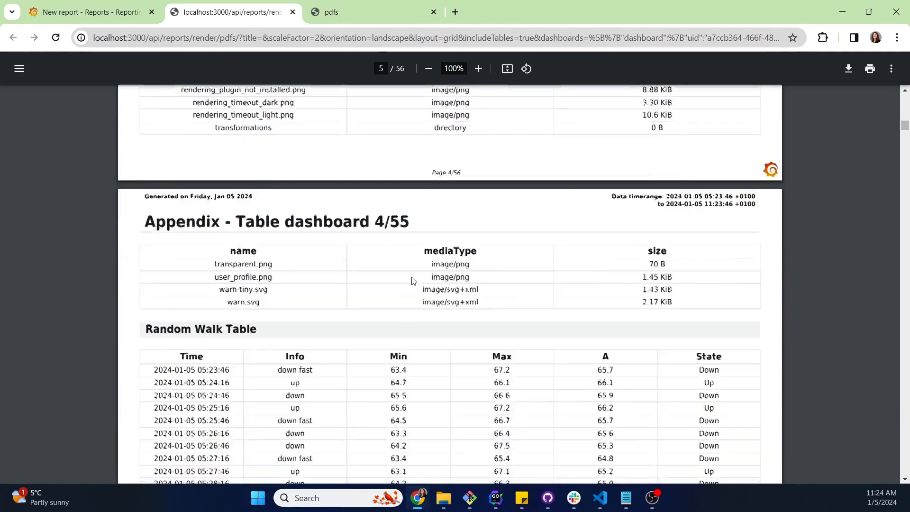
scroll("down", 3)
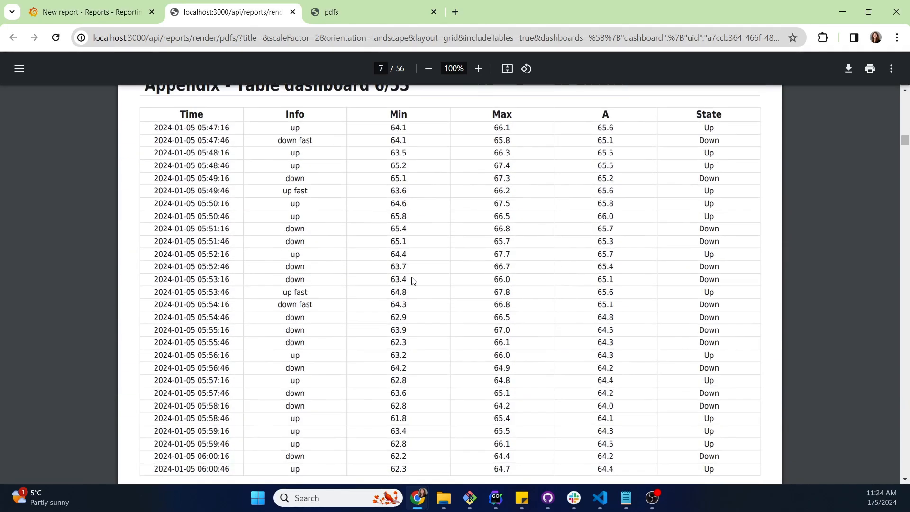